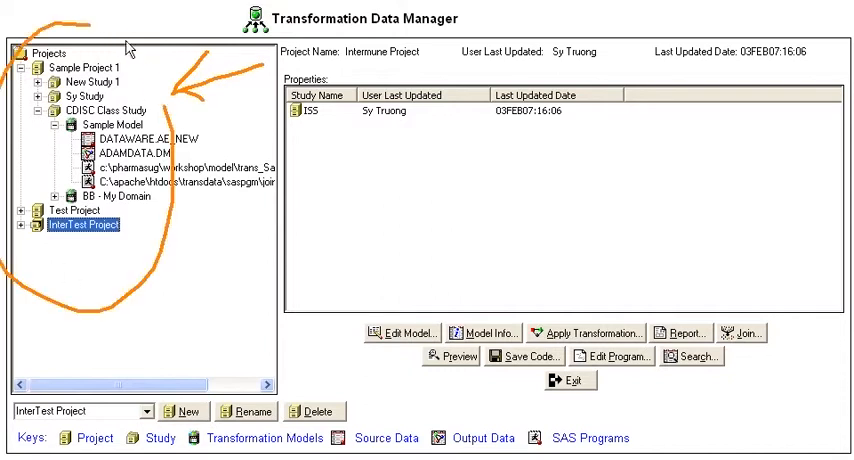
mouse_move(48, 76)
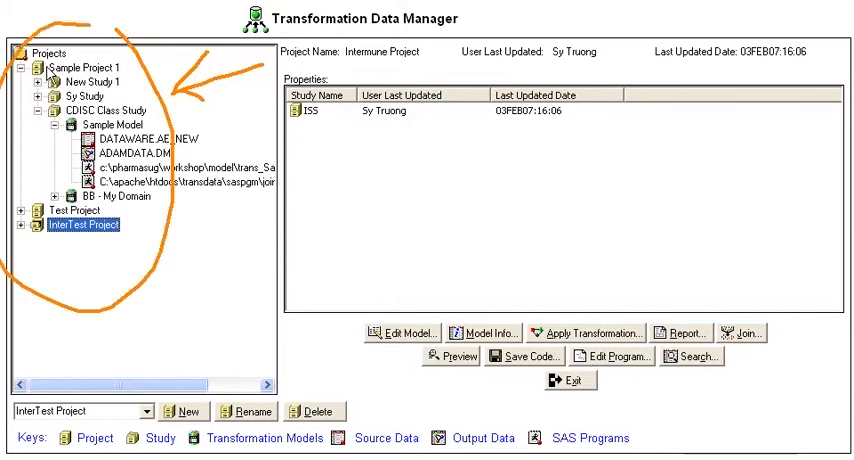
Walk the tree through New Study 1 and Sy Study to show Sample Model's properties.
click(88, 80)
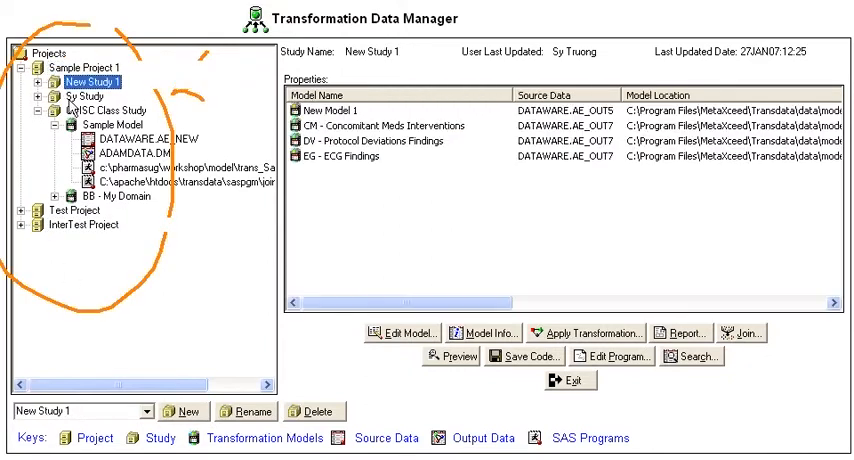
click(80, 96)
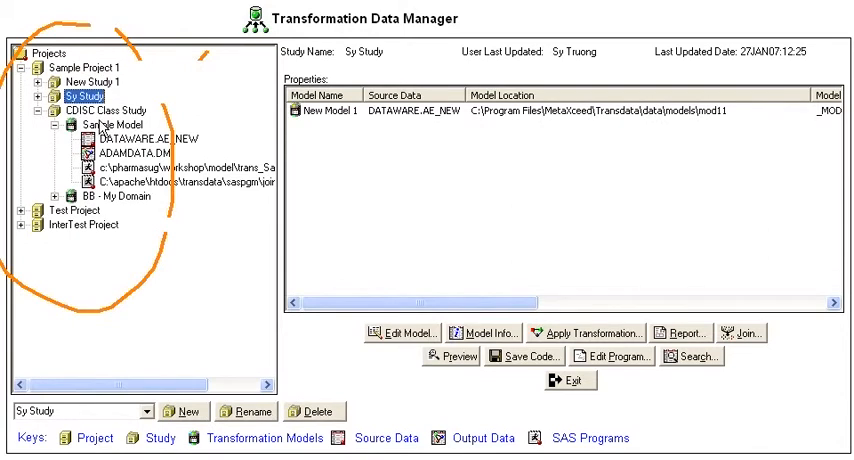
click(100, 124)
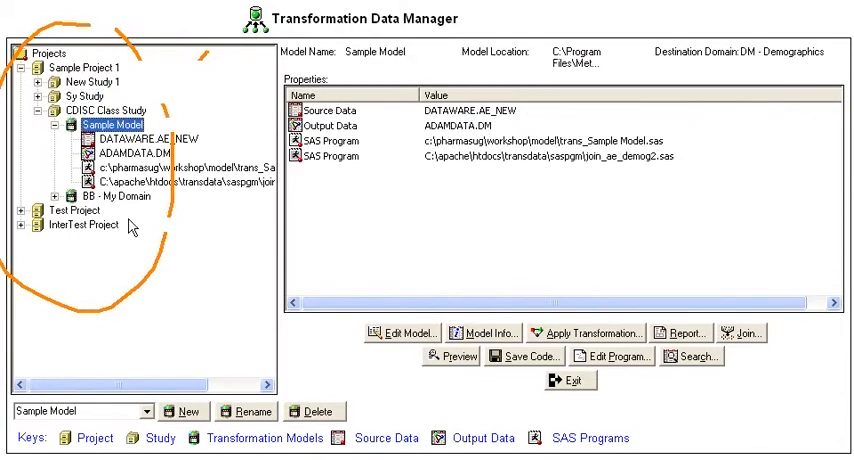
mouse_move(172, 356)
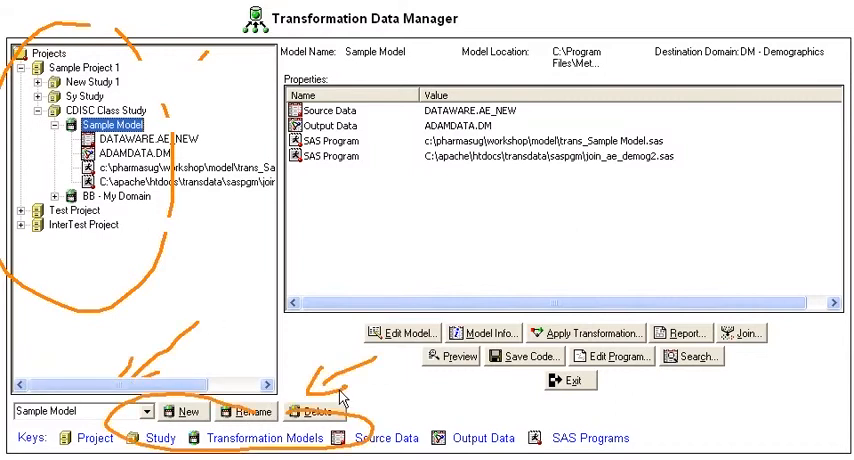
mouse_move(224, 294)
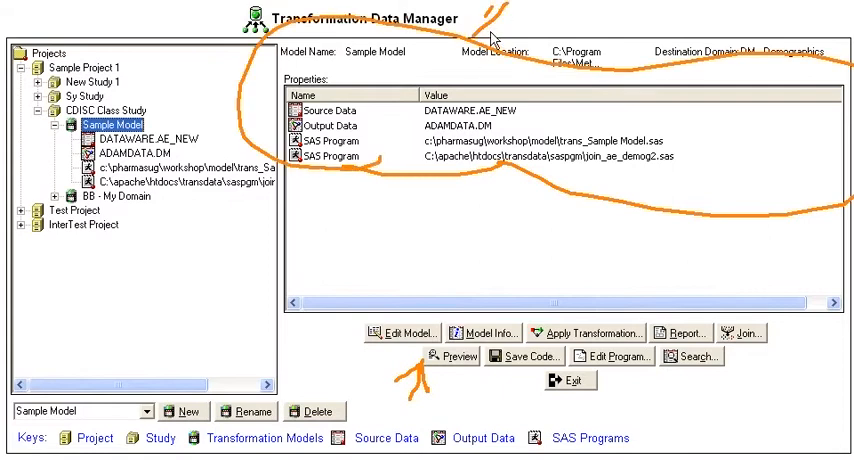
click(400, 332)
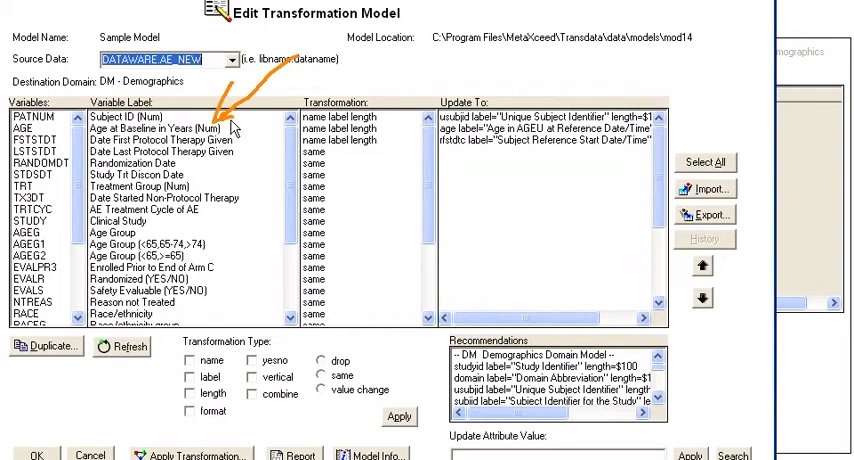
mouse_move(270, 144)
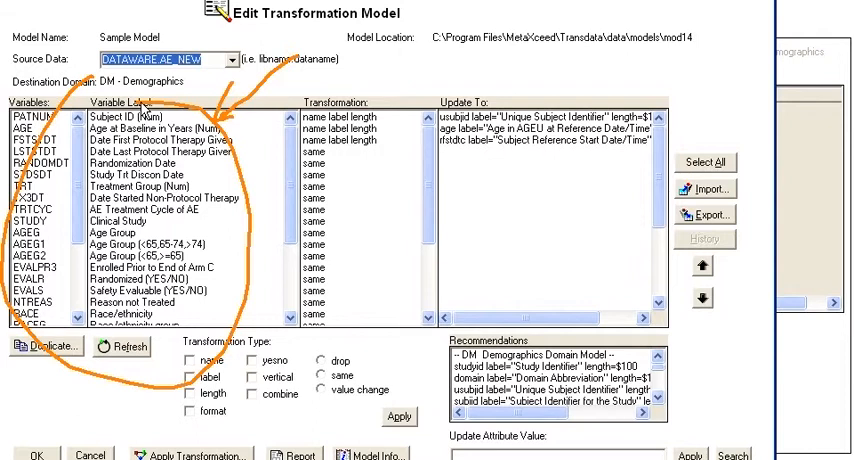
mouse_move(220, 116)
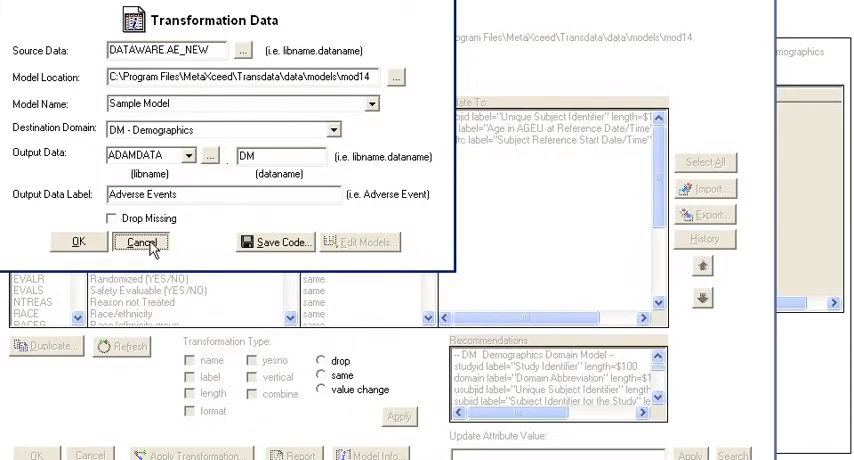
click(140, 242)
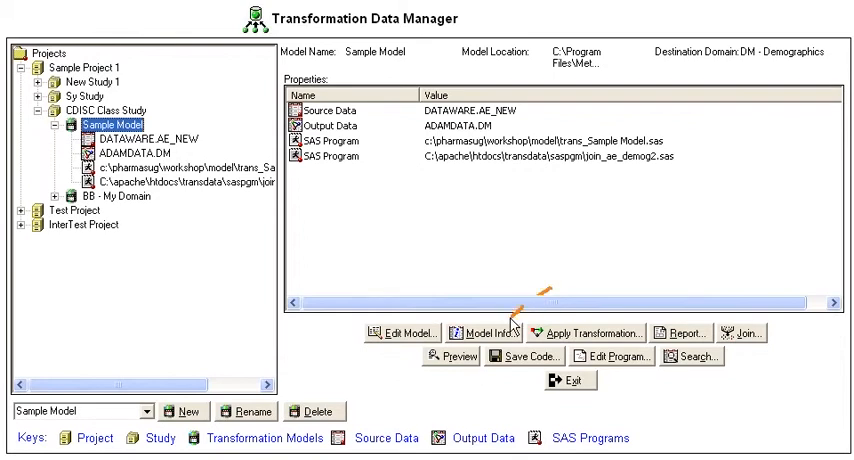
click(482, 332)
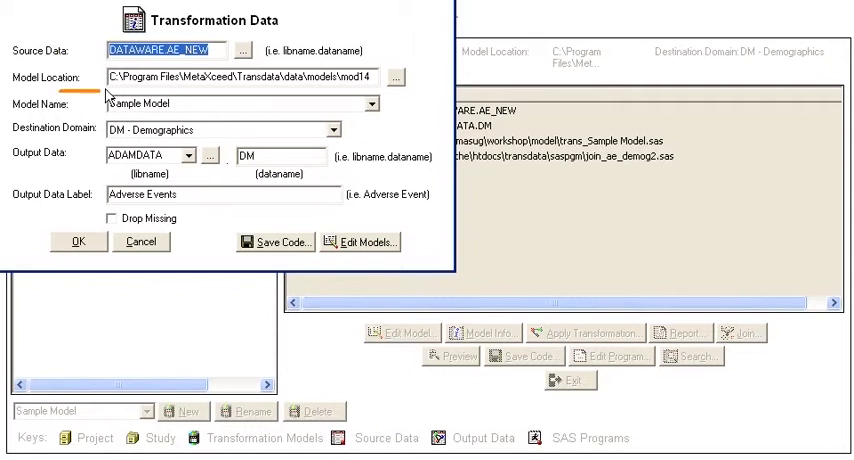
mouse_move(88, 148)
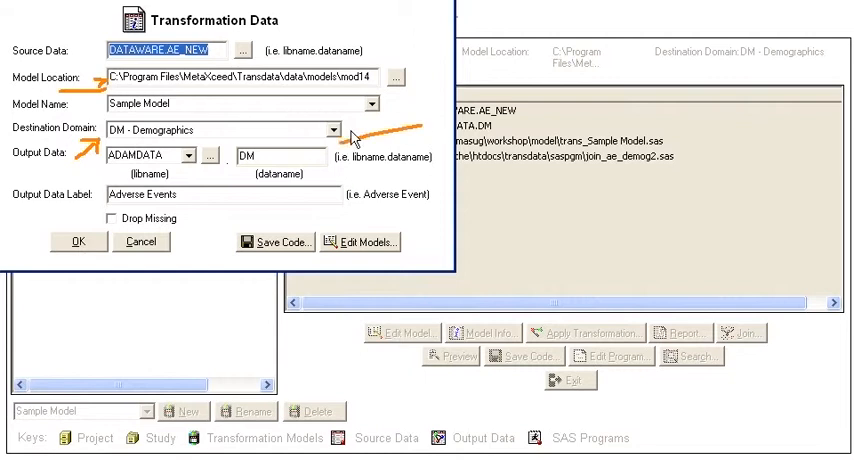
mouse_move(350, 182)
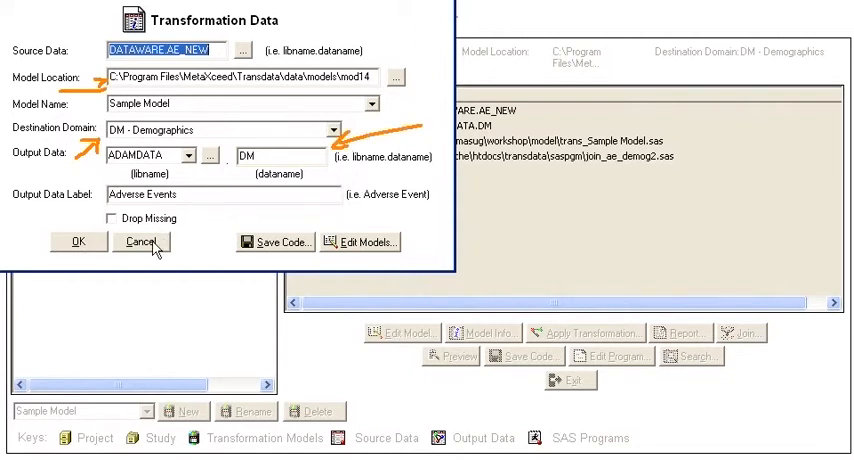
click(142, 240)
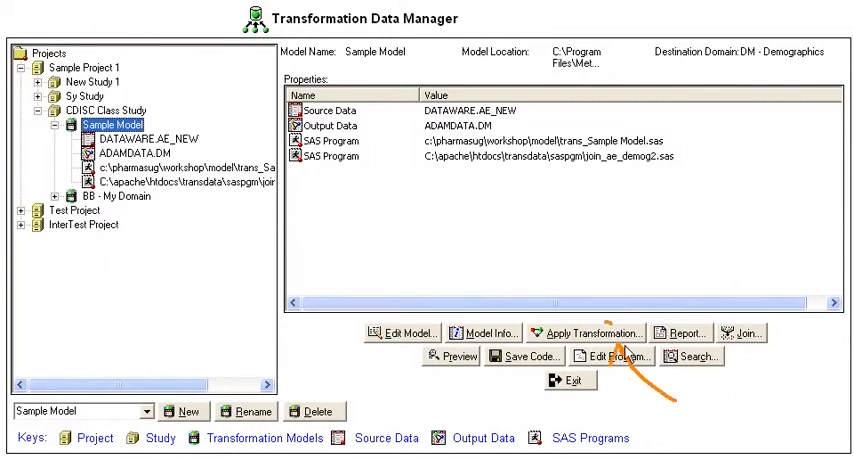
click(588, 332)
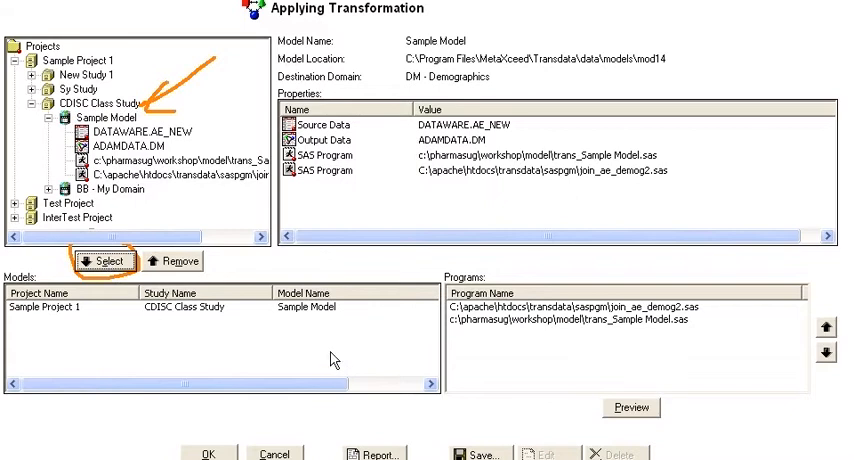
click(578, 320)
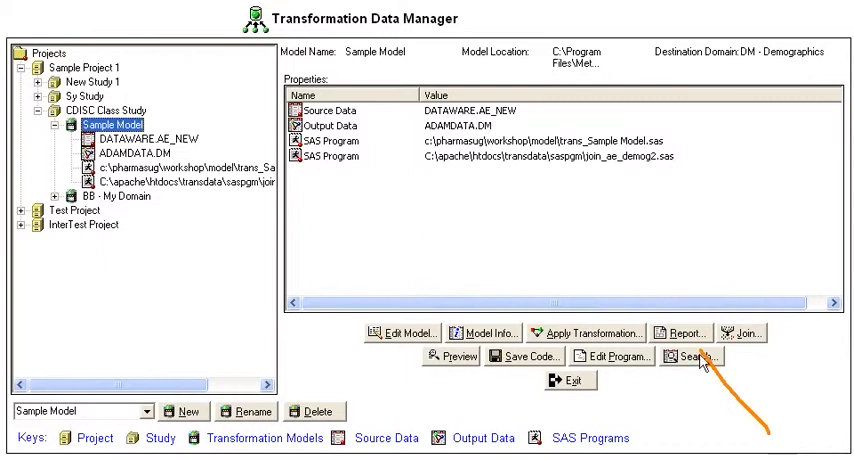
click(680, 332)
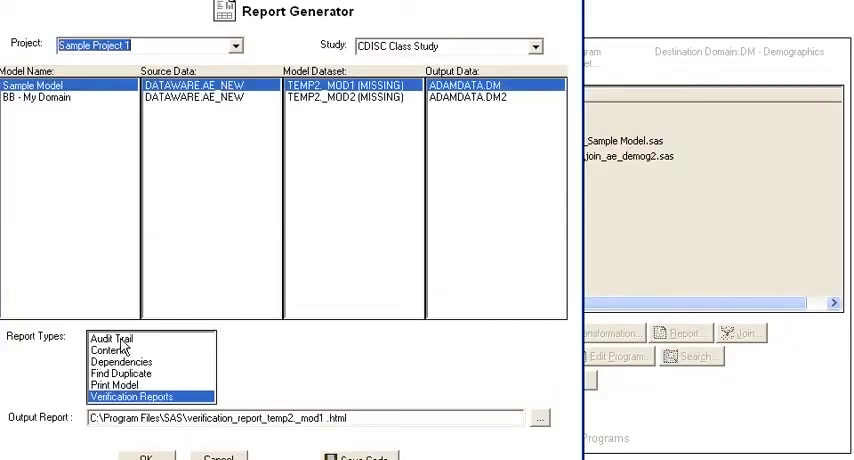
click(110, 336)
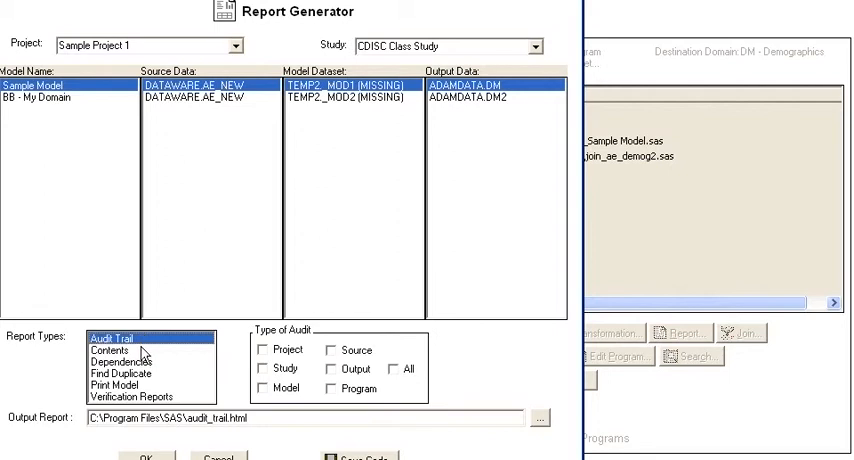
click(108, 350)
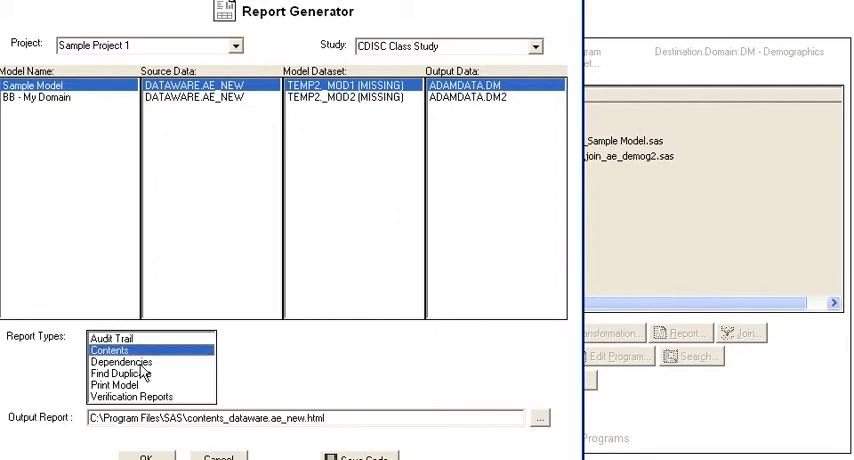
click(118, 360)
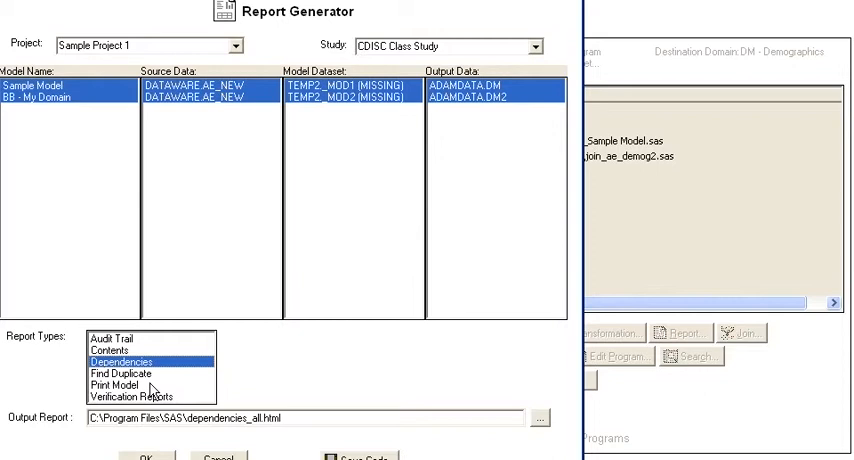
click(120, 372)
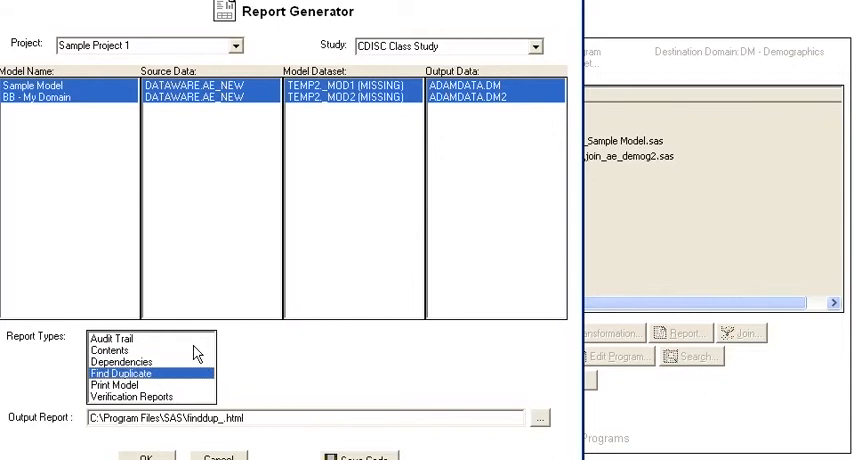
mouse_move(184, 364)
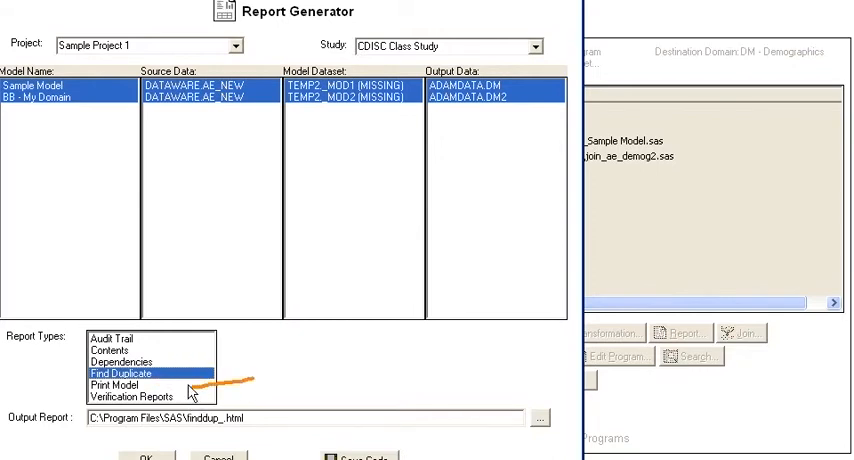
click(130, 394)
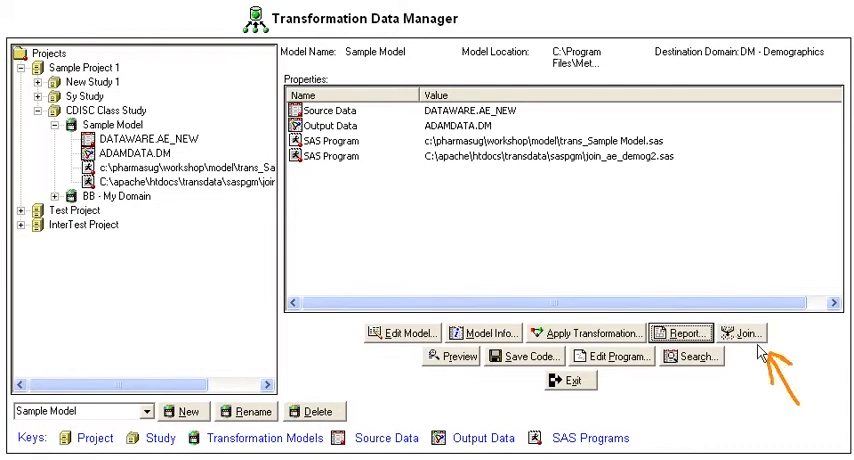
Review the JOIN dialog for combining input data sets and cancel it without joining.
click(736, 332)
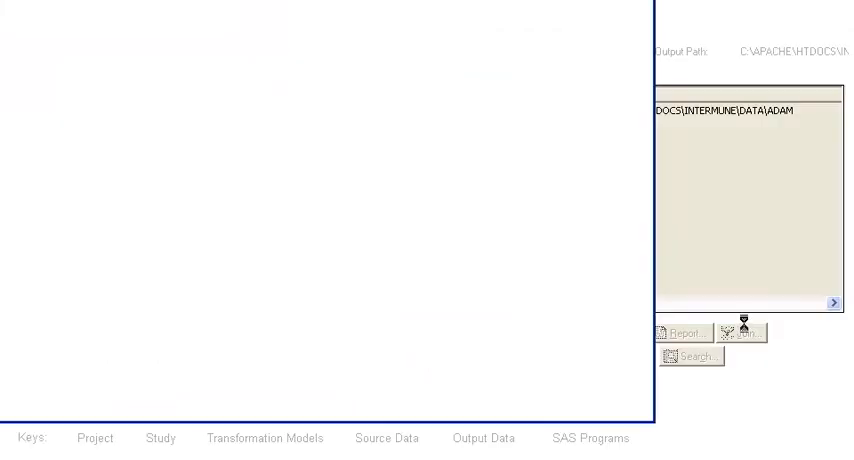
click(752, 332)
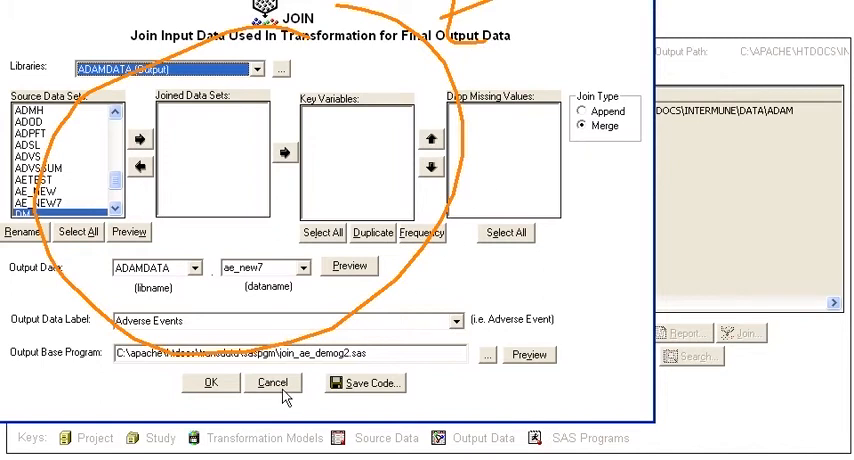
click(272, 382)
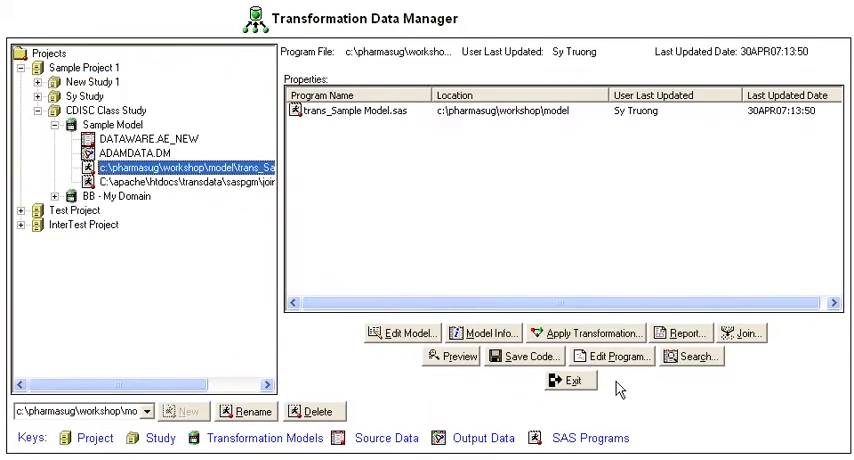
Bring up the Transdata Search window with trans_ as the search criteria.
click(612, 356)
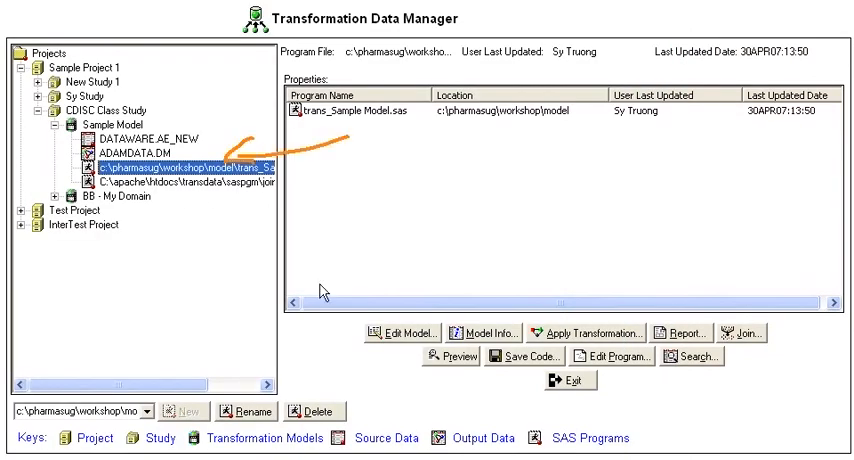
click(692, 356)
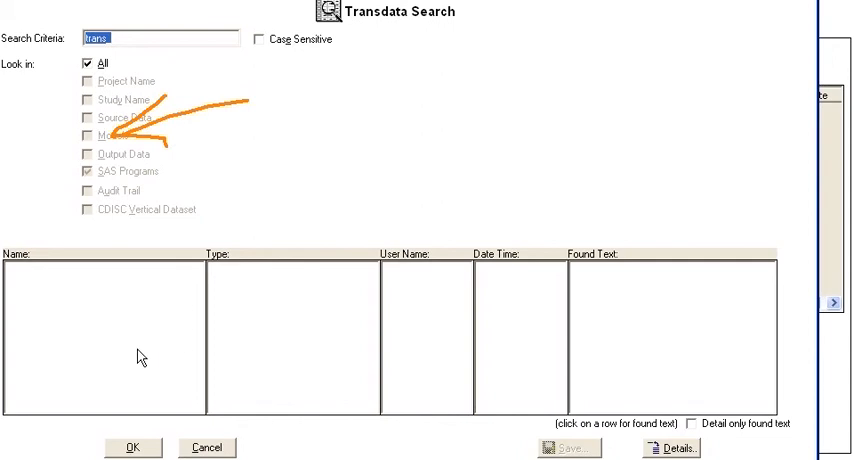
Run the trans_ search for nine matches, request details and dismiss the found-text warning.
click(132, 448)
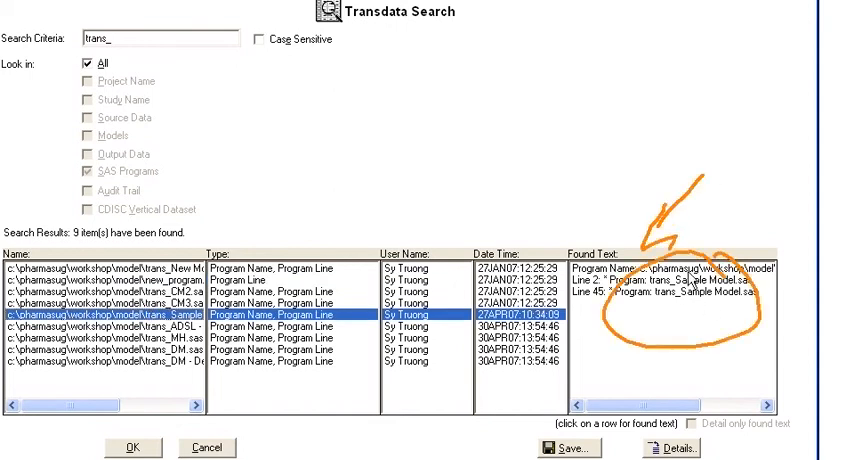
click(666, 448)
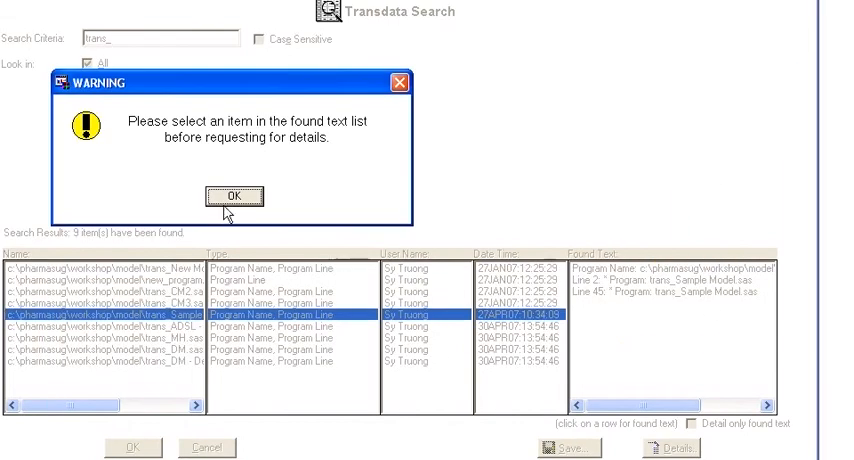
click(236, 196)
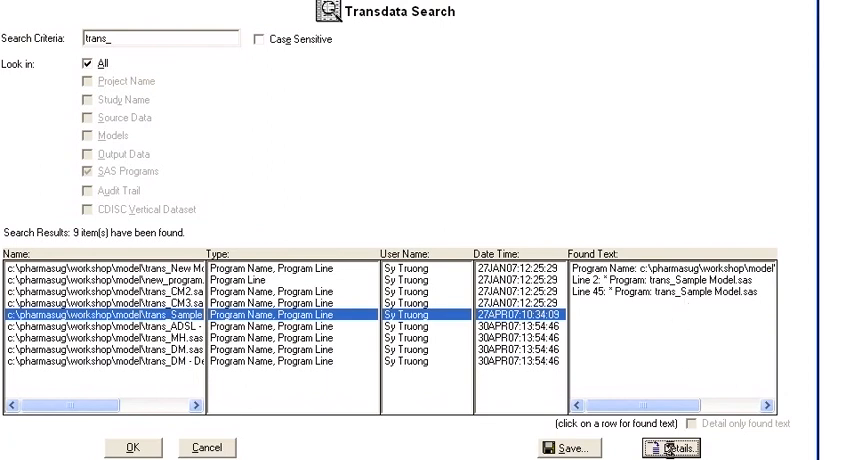